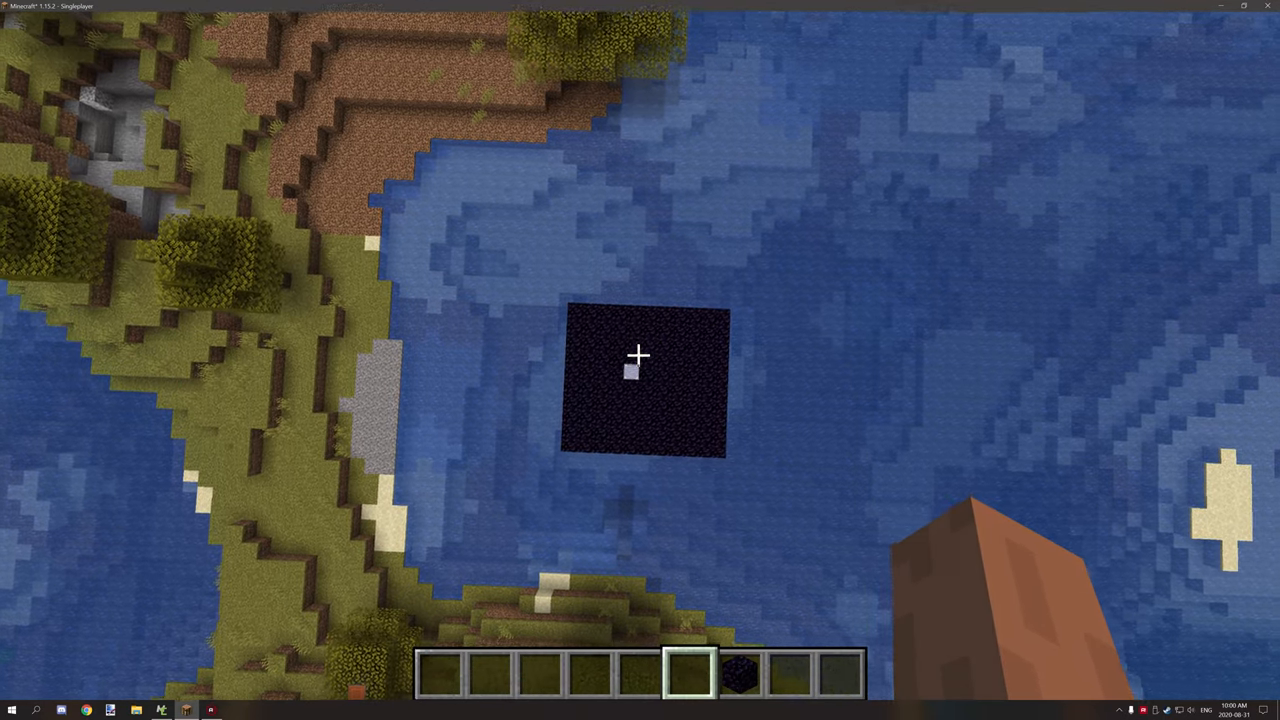
pyautogui.moveTo(640, 355)
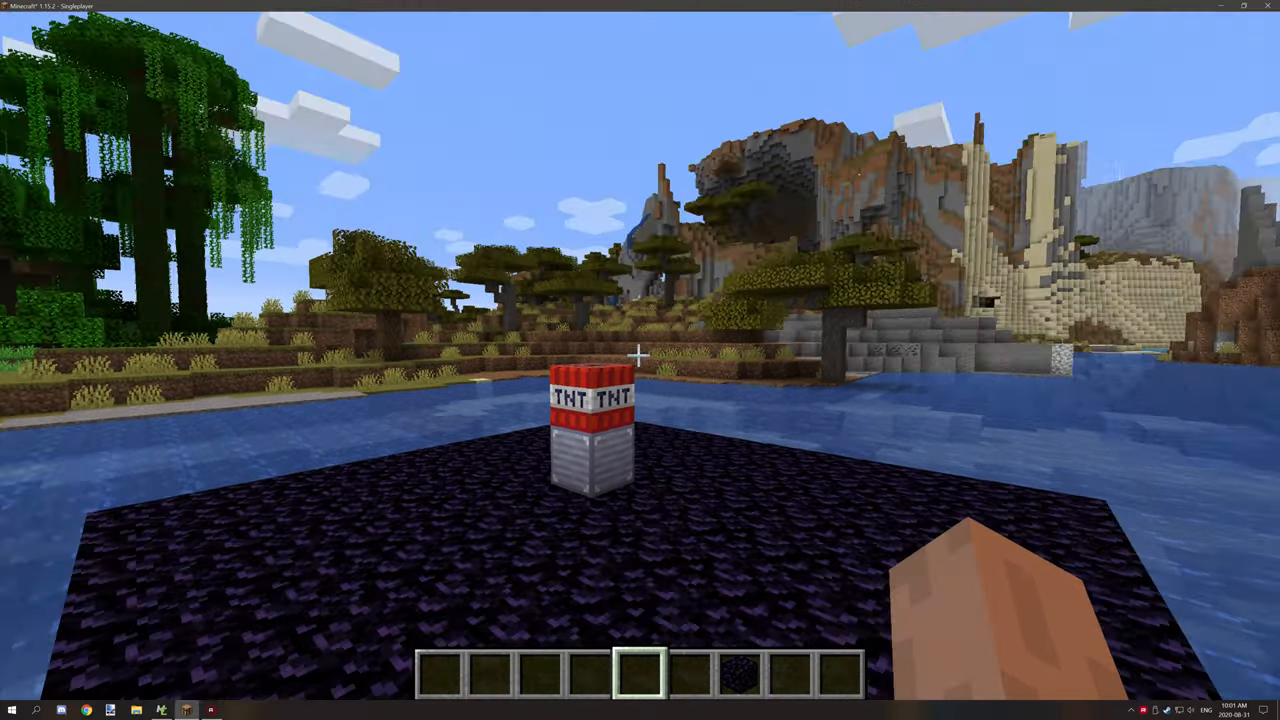
pyautogui.moveTo(640, 300)
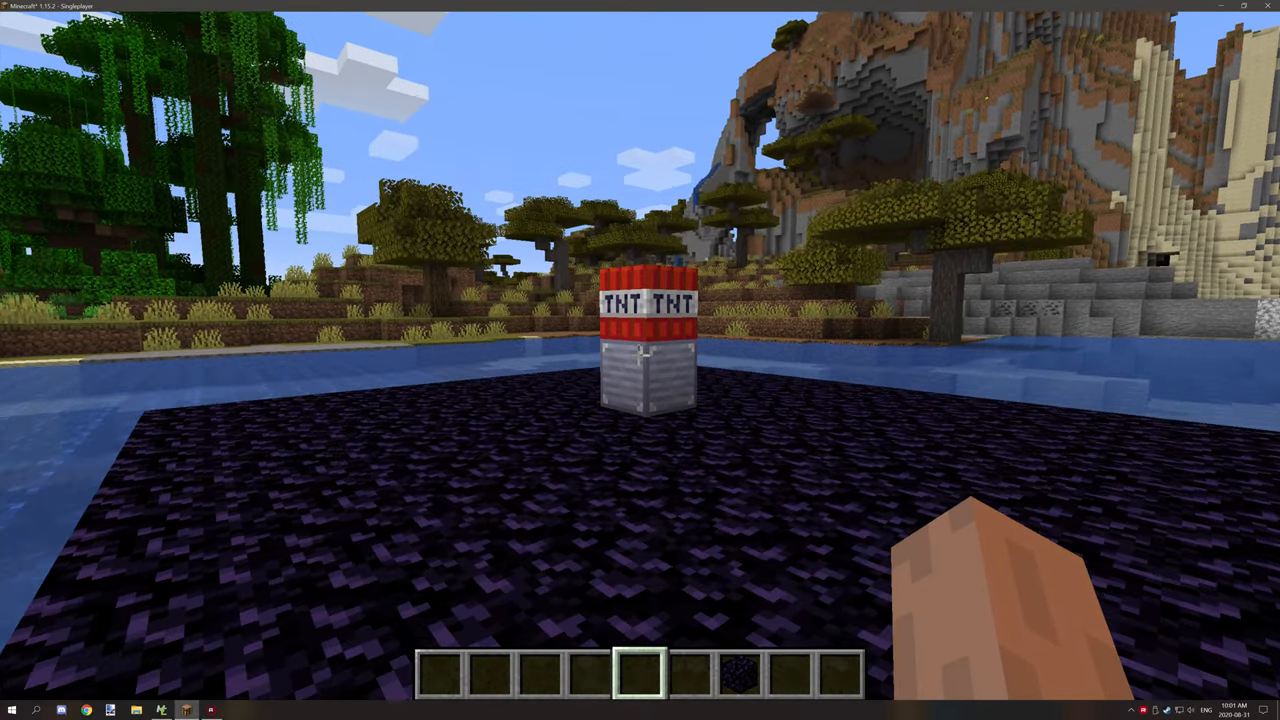
pyautogui.moveTo(640, 355)
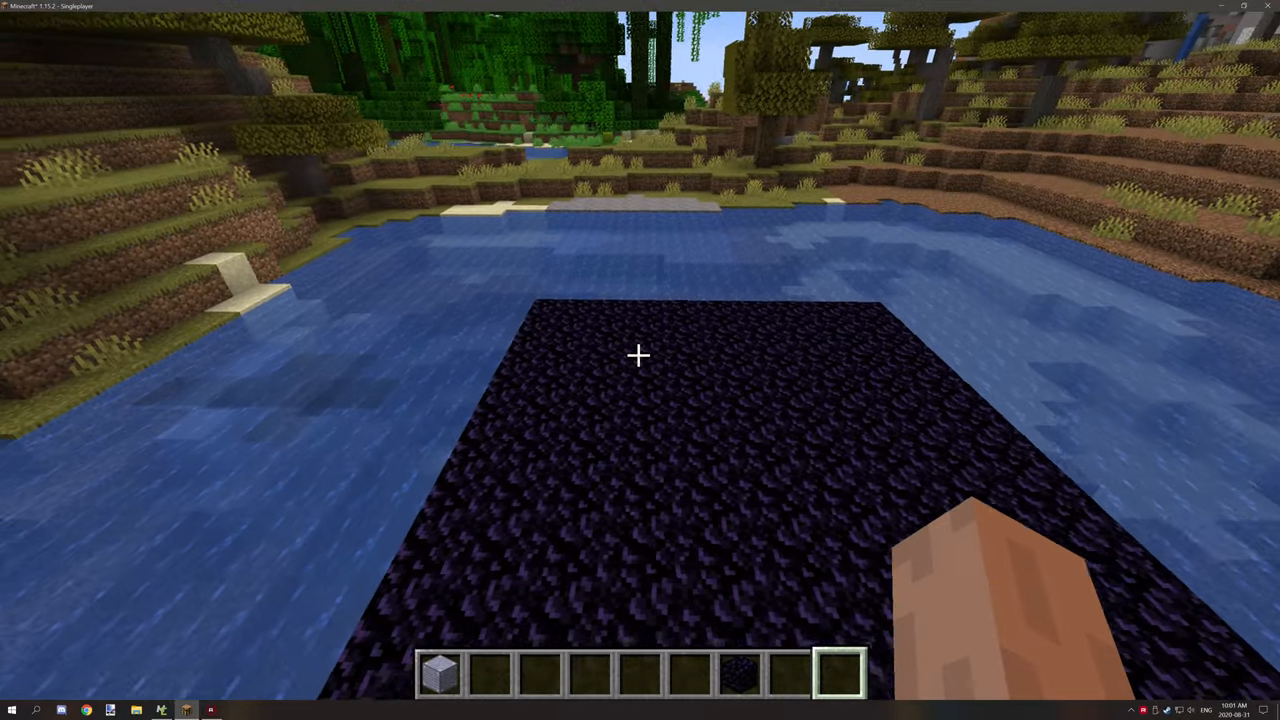
# Step: Pause Minecraft and return to the workspace listing TestForPlayer and TestForPlayerUpdateTick
pyautogui.press('Escape')
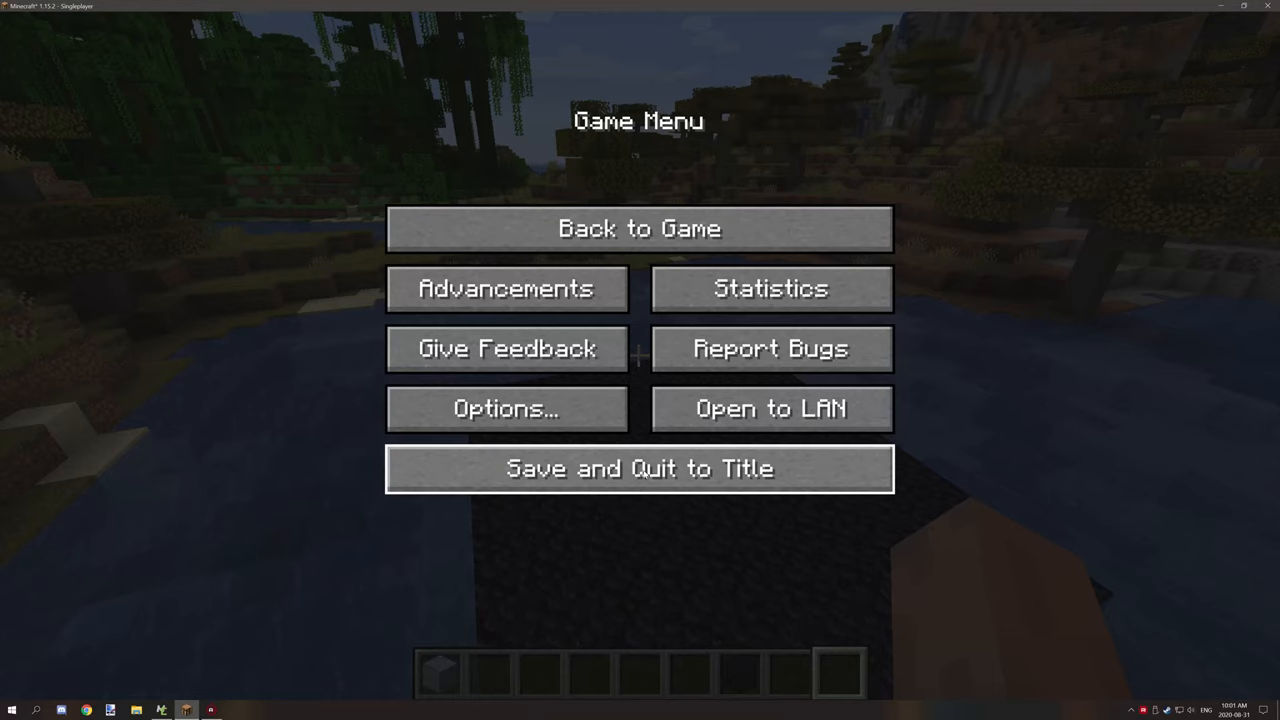
pyautogui.click(639, 468)
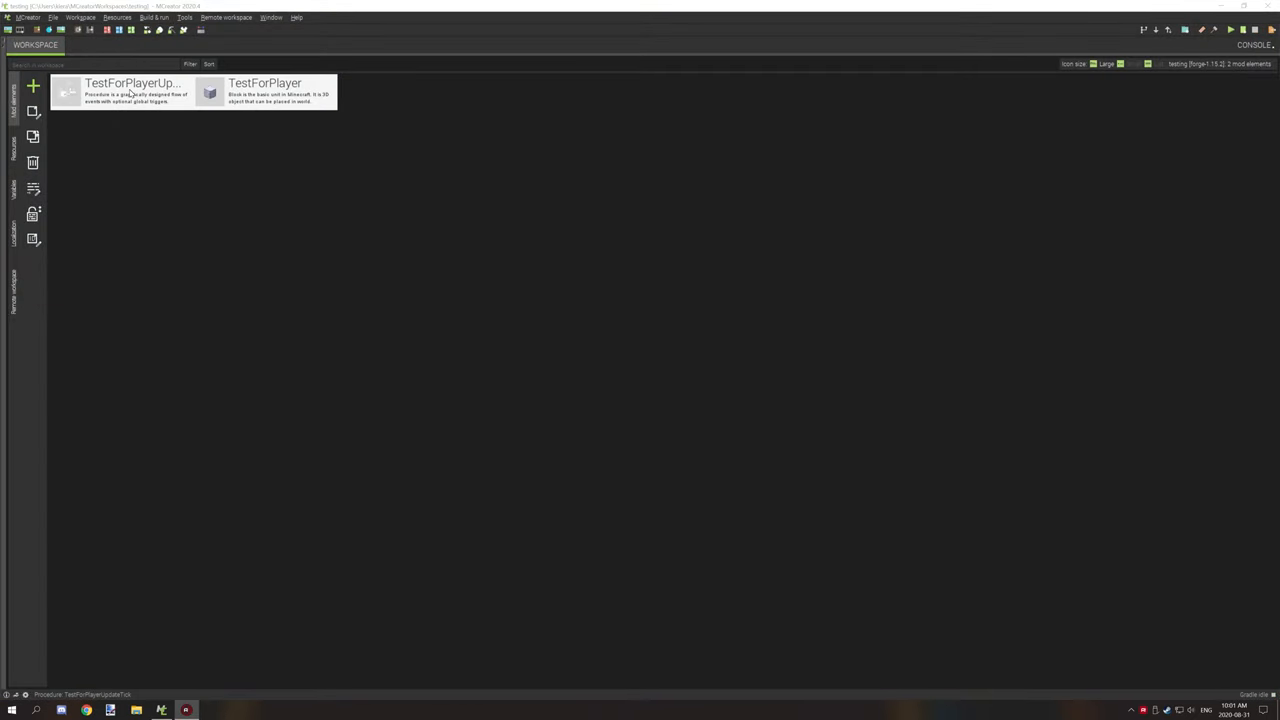
pyautogui.doubleClick(131, 90)
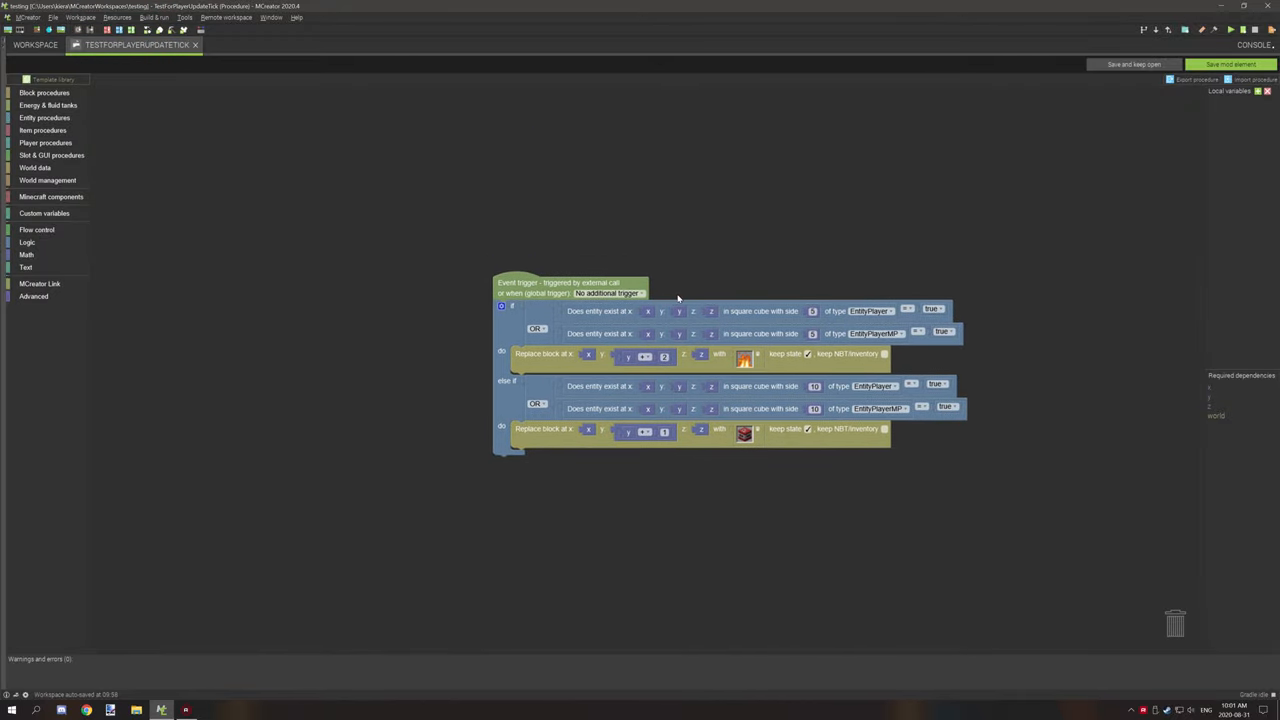
pyautogui.moveTo(591, 323)
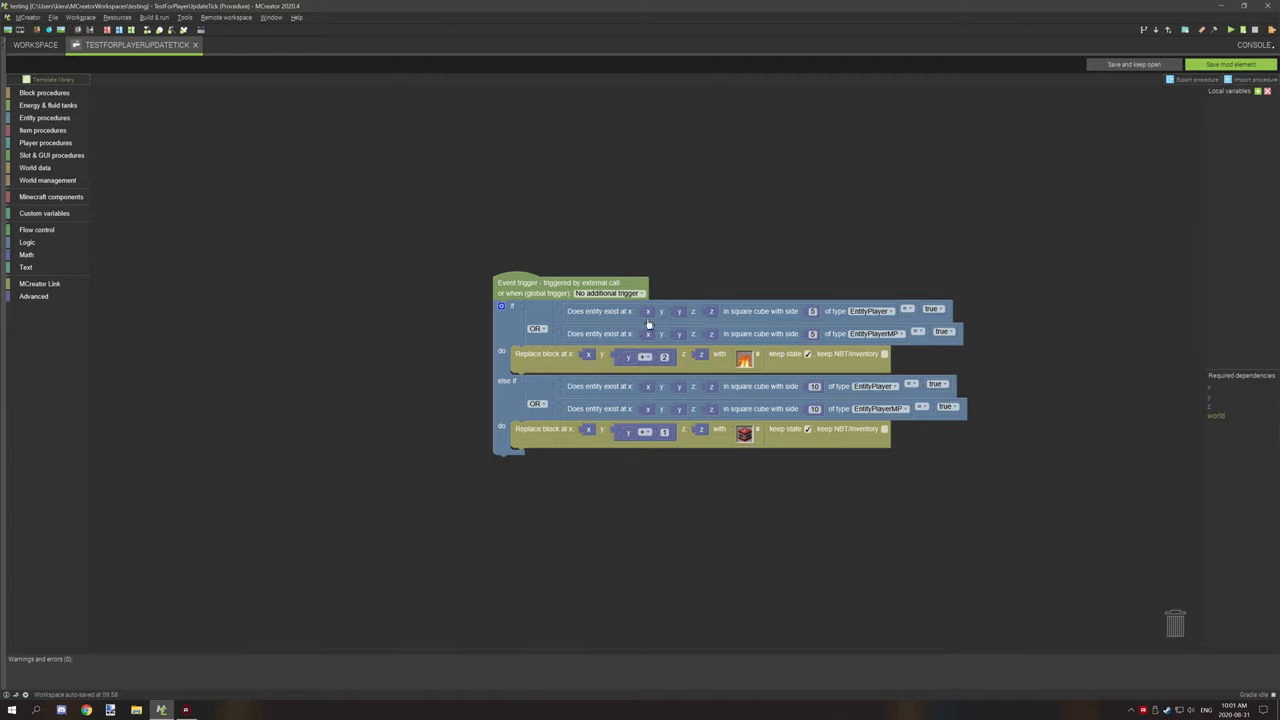
pyautogui.moveTo(733, 320)
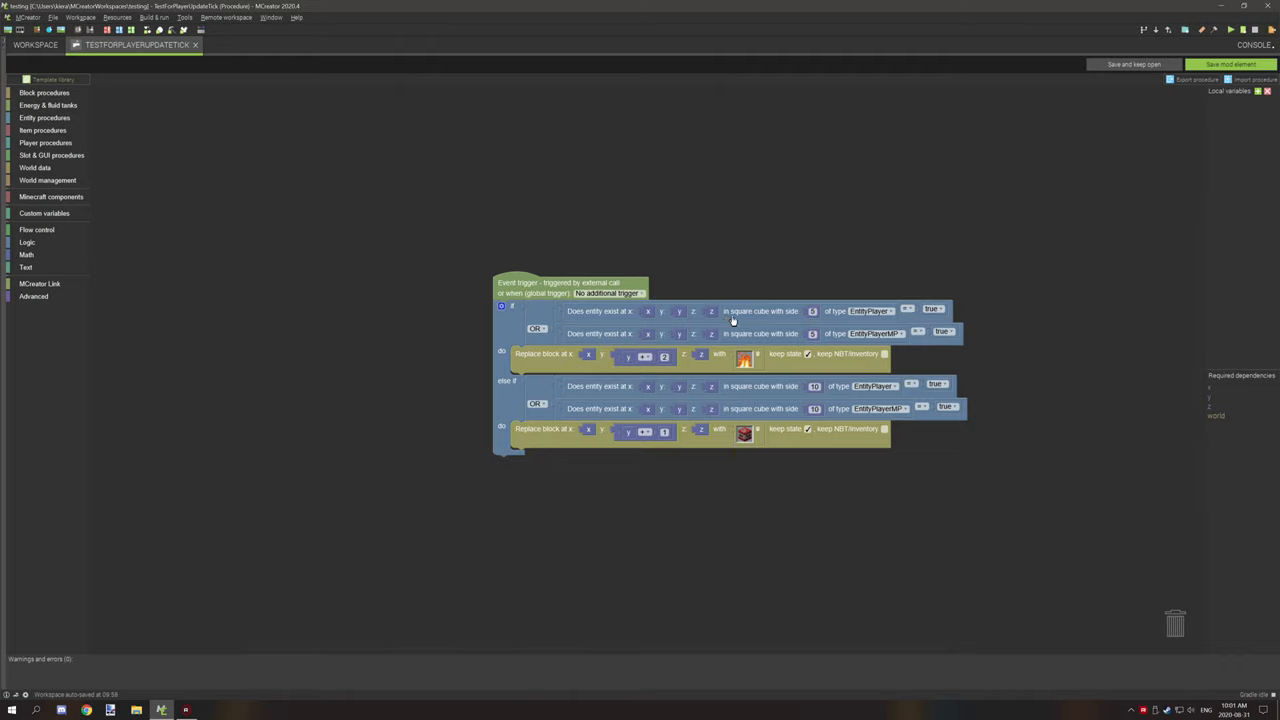
pyautogui.moveTo(810, 325)
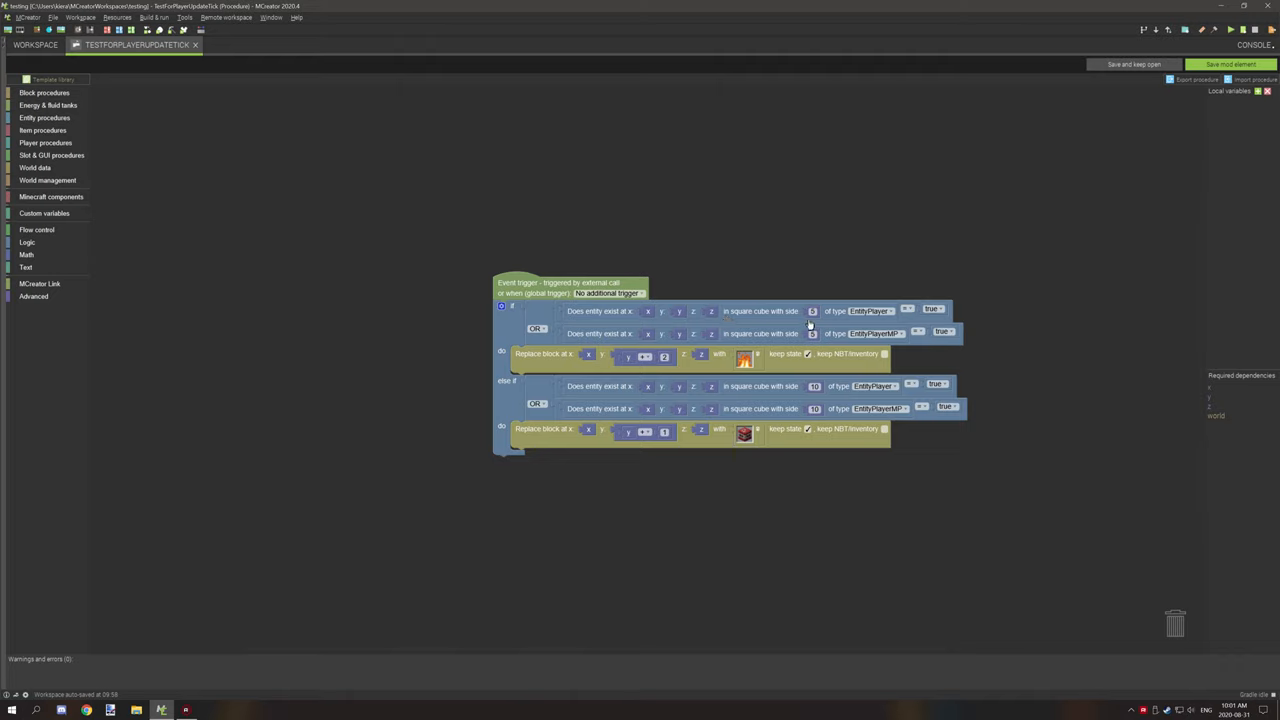
pyautogui.moveTo(797, 320)
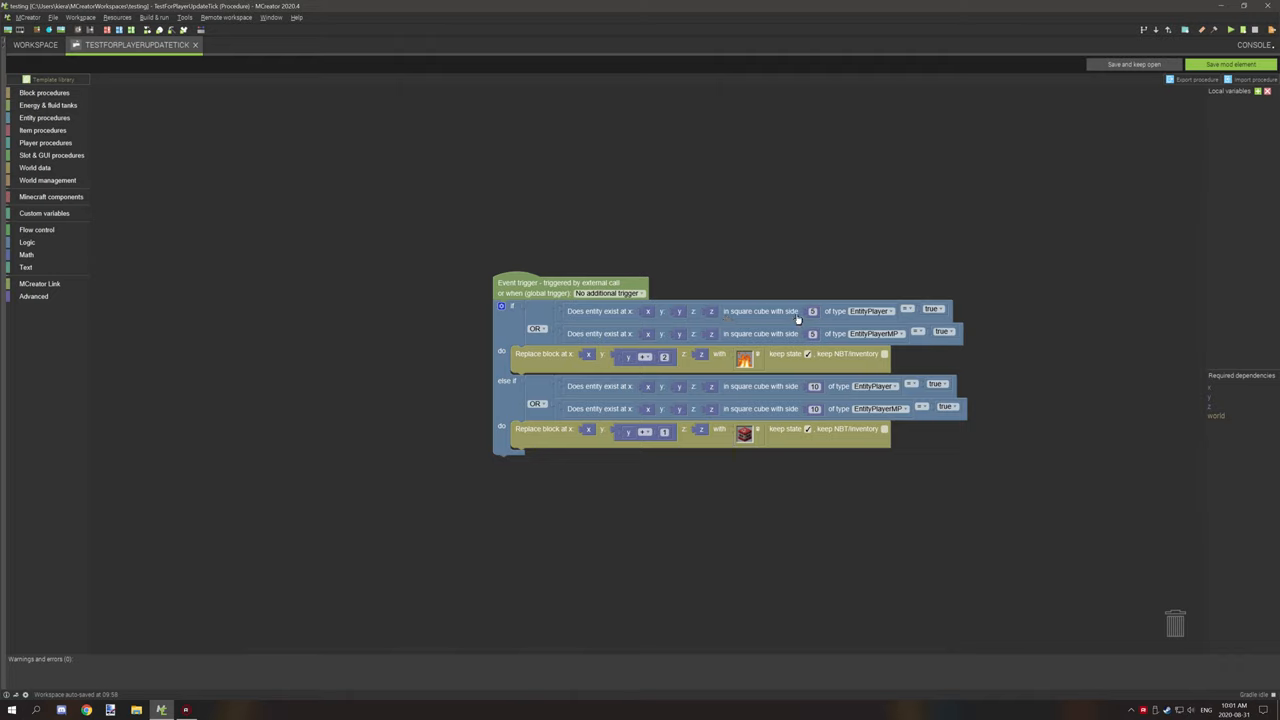
pyautogui.moveTo(820, 318)
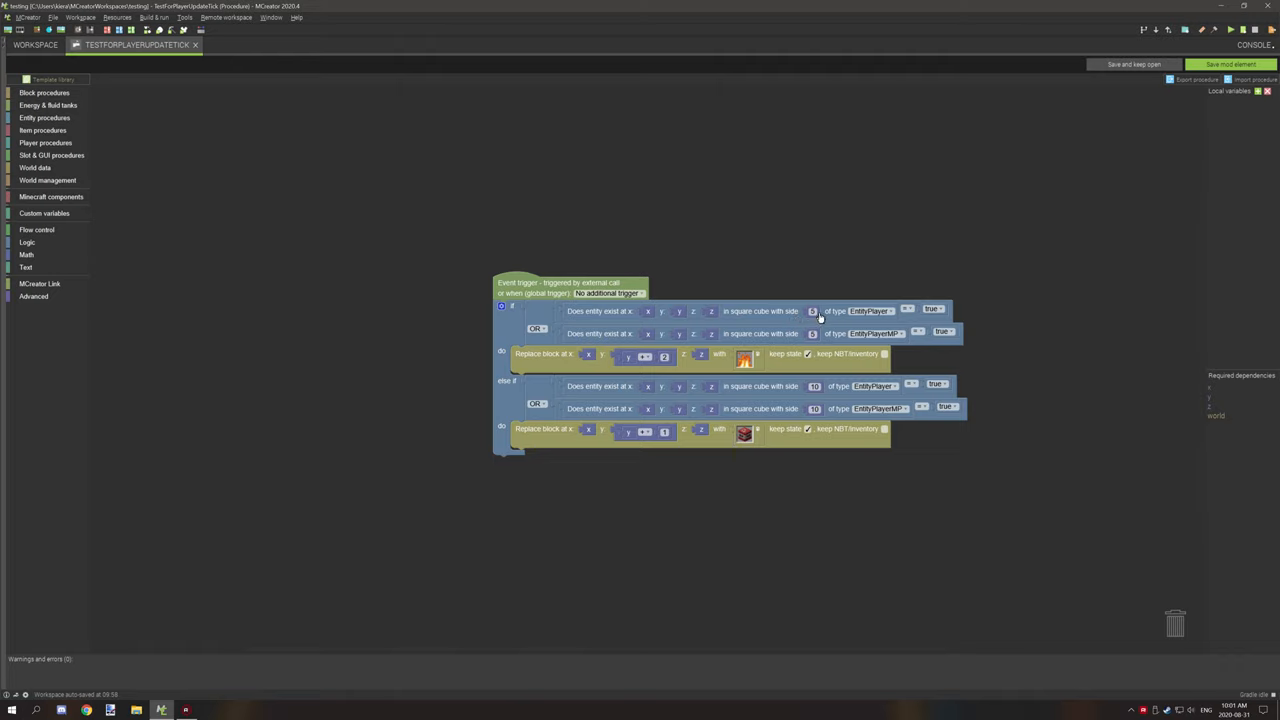
pyautogui.moveTo(828, 311)
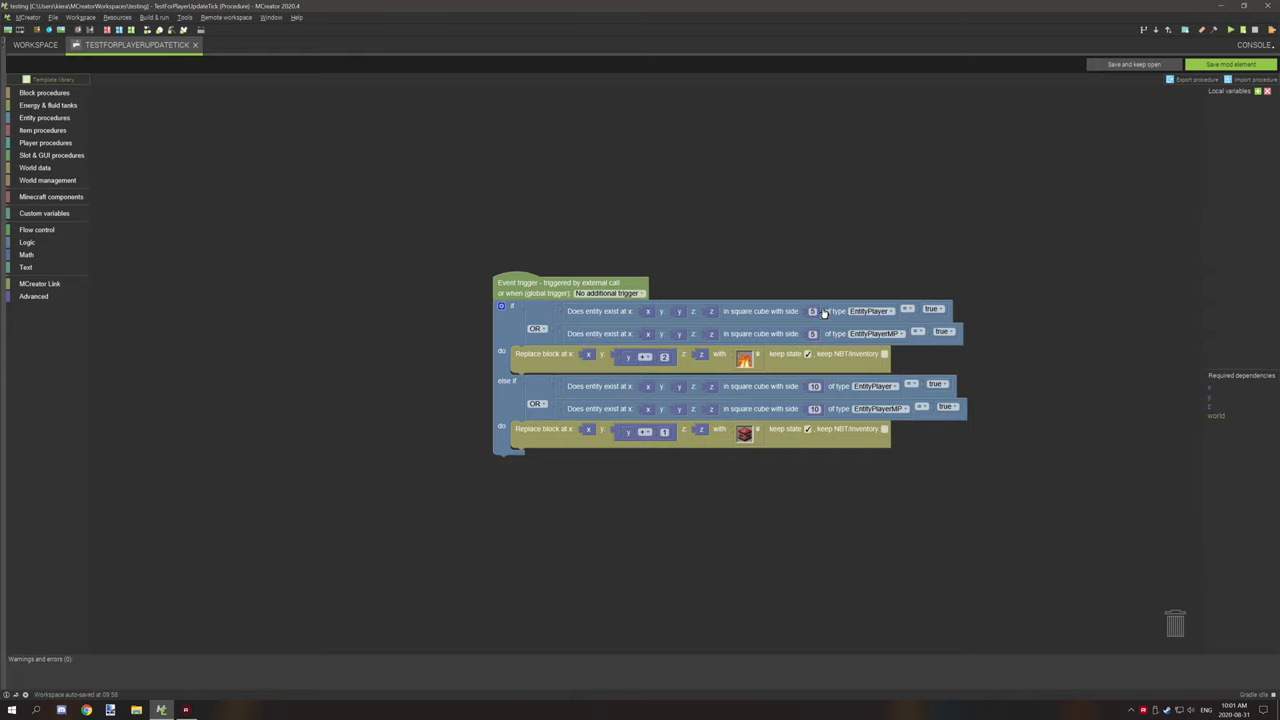
pyautogui.moveTo(820, 312)
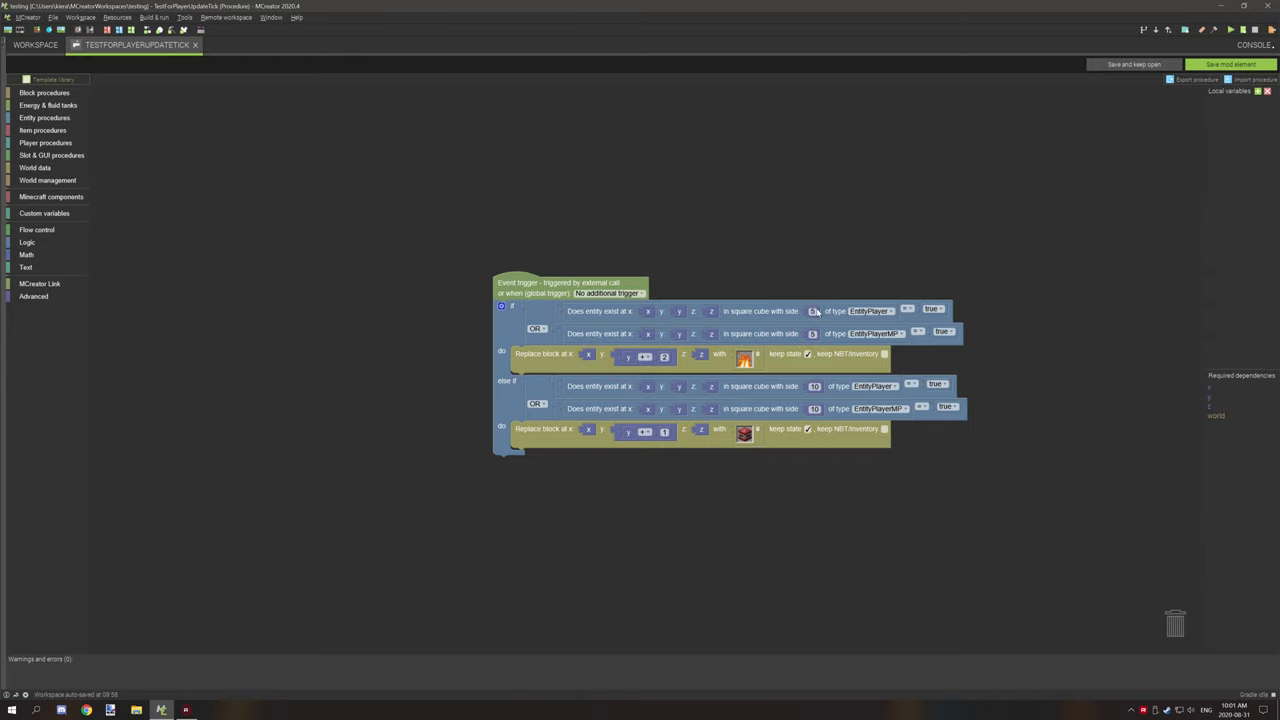
pyautogui.moveTo(813, 310)
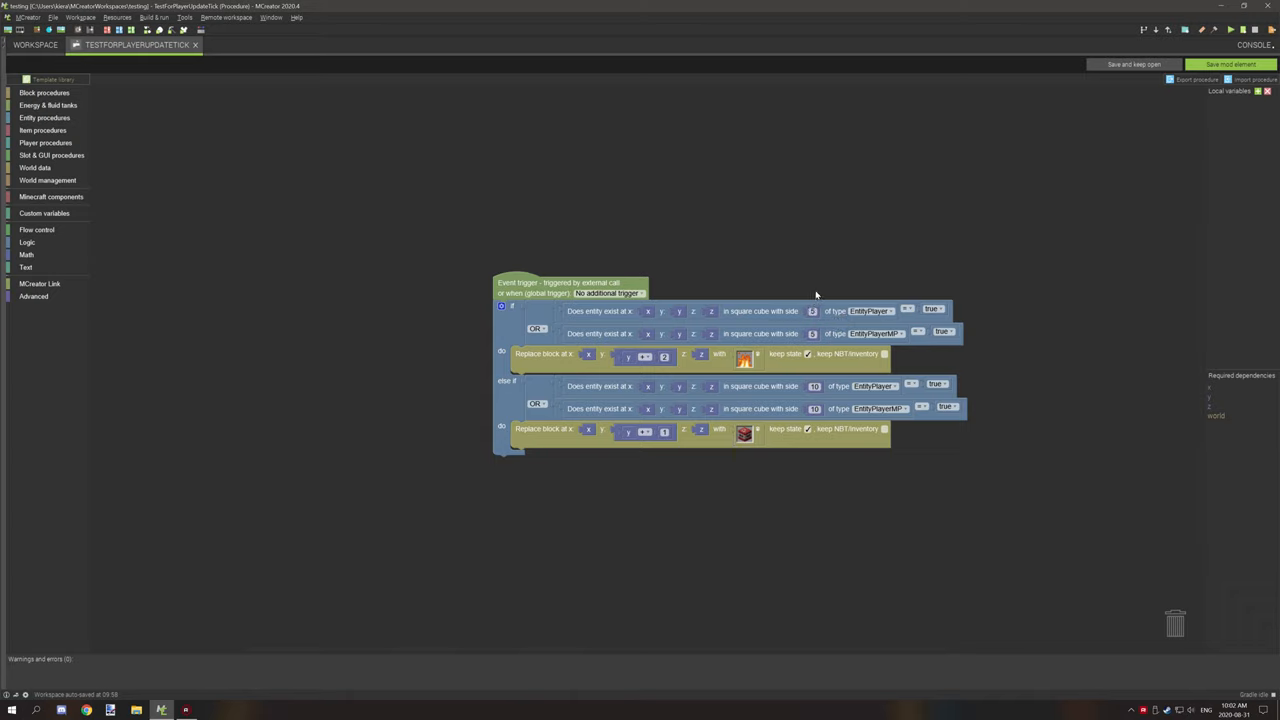
pyautogui.moveTo(820, 353)
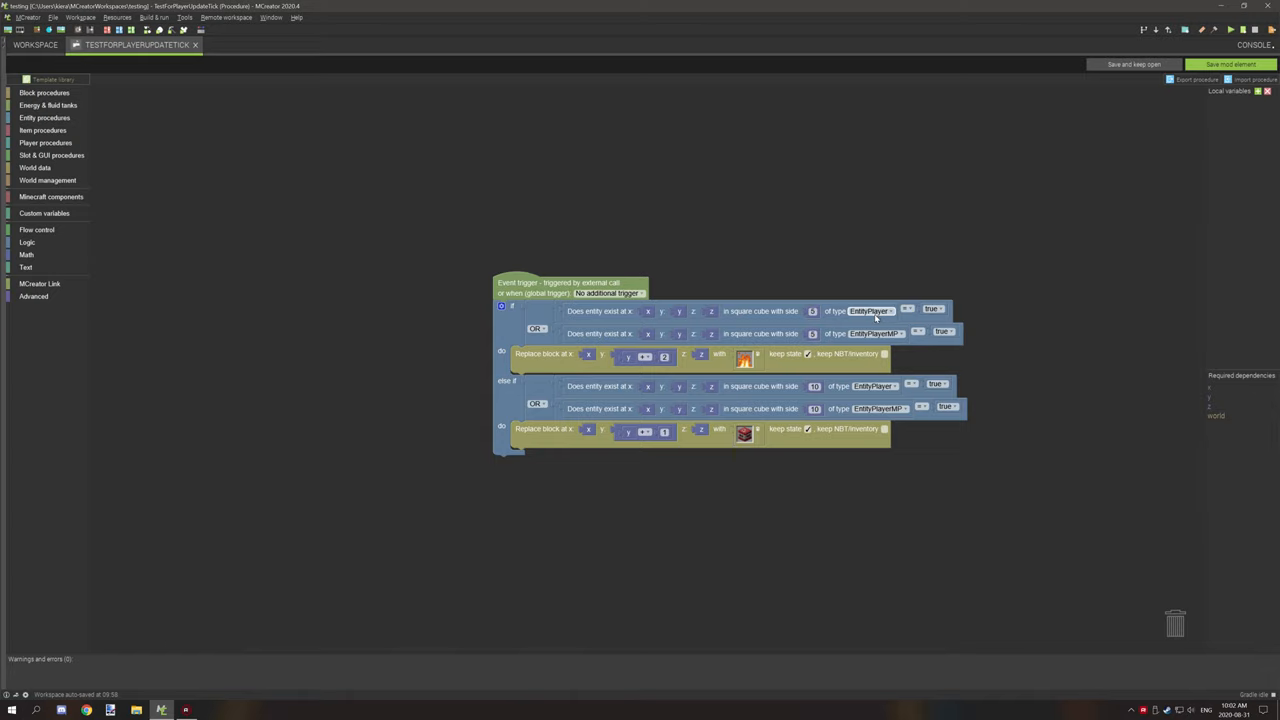
pyautogui.moveTo(715, 390)
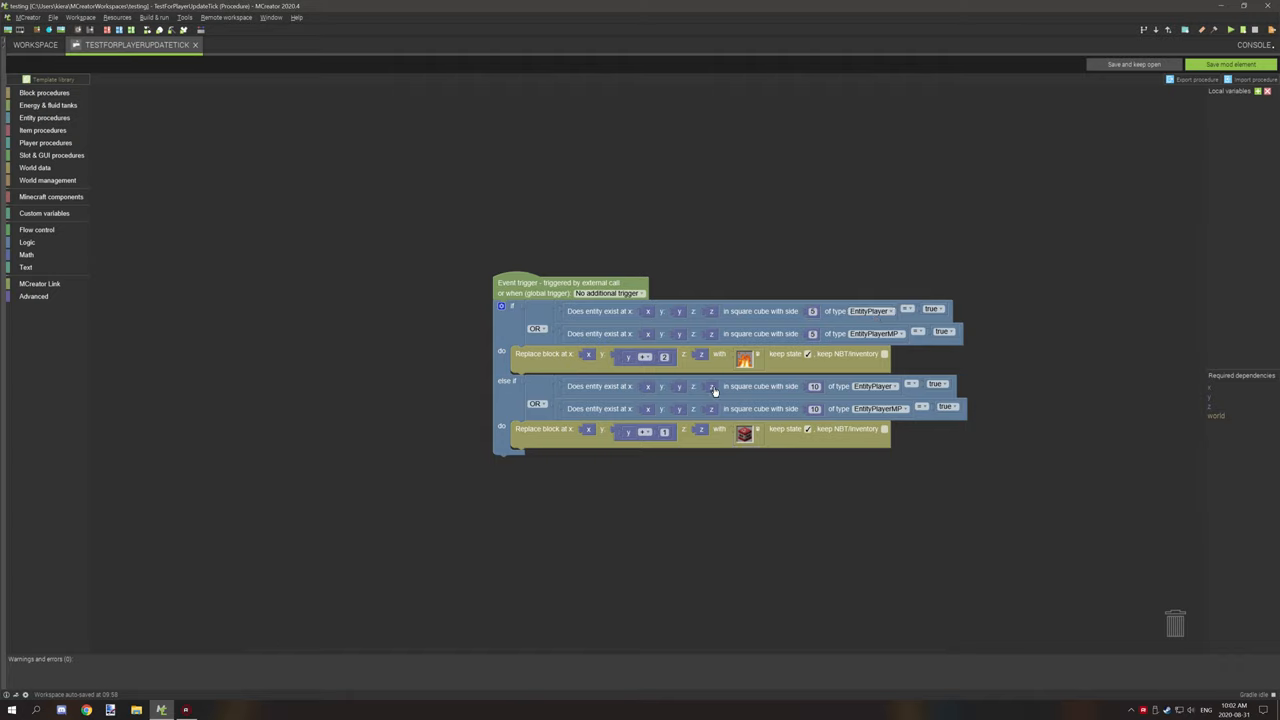
pyautogui.moveTo(789, 319)
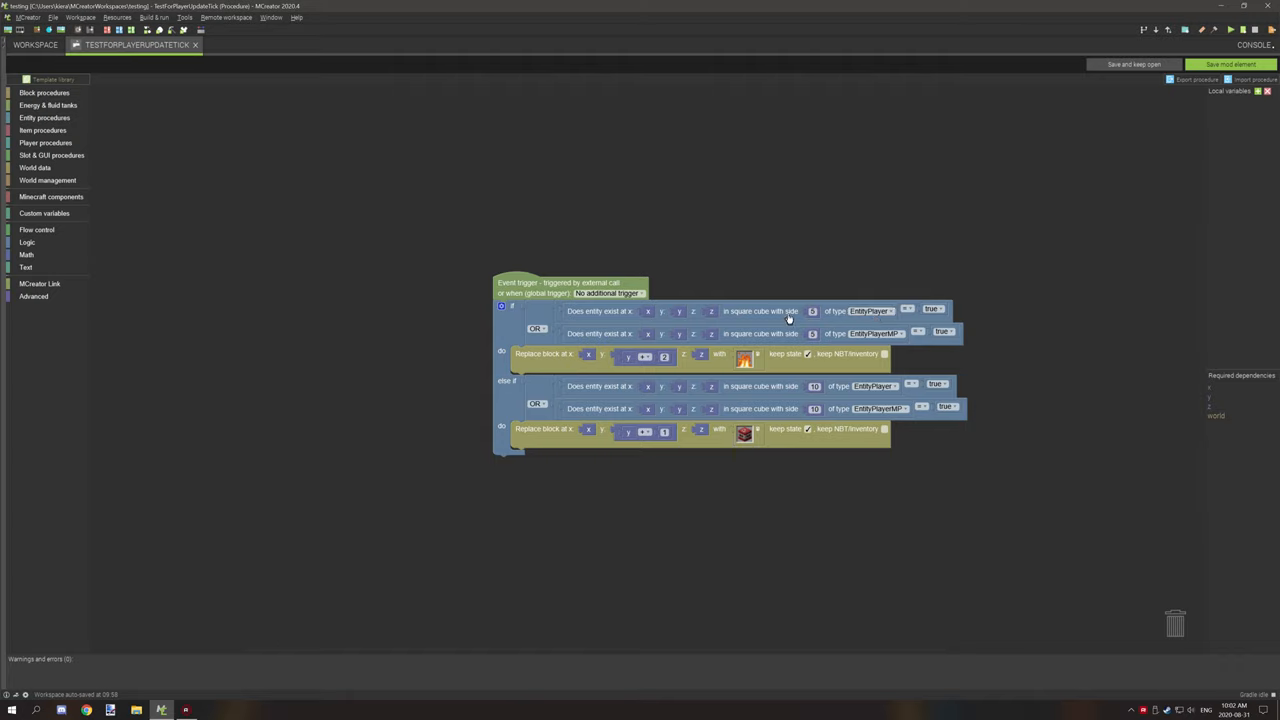
pyautogui.moveTo(822, 313)
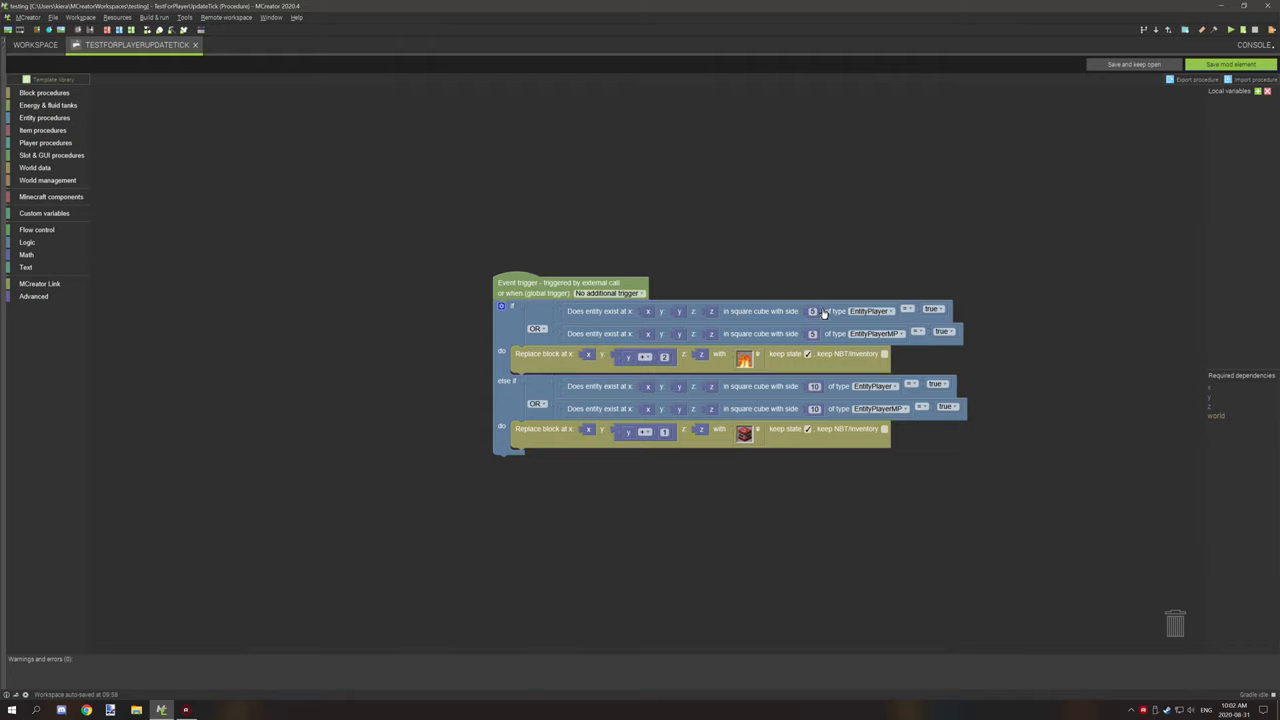
pyautogui.moveTo(810, 324)
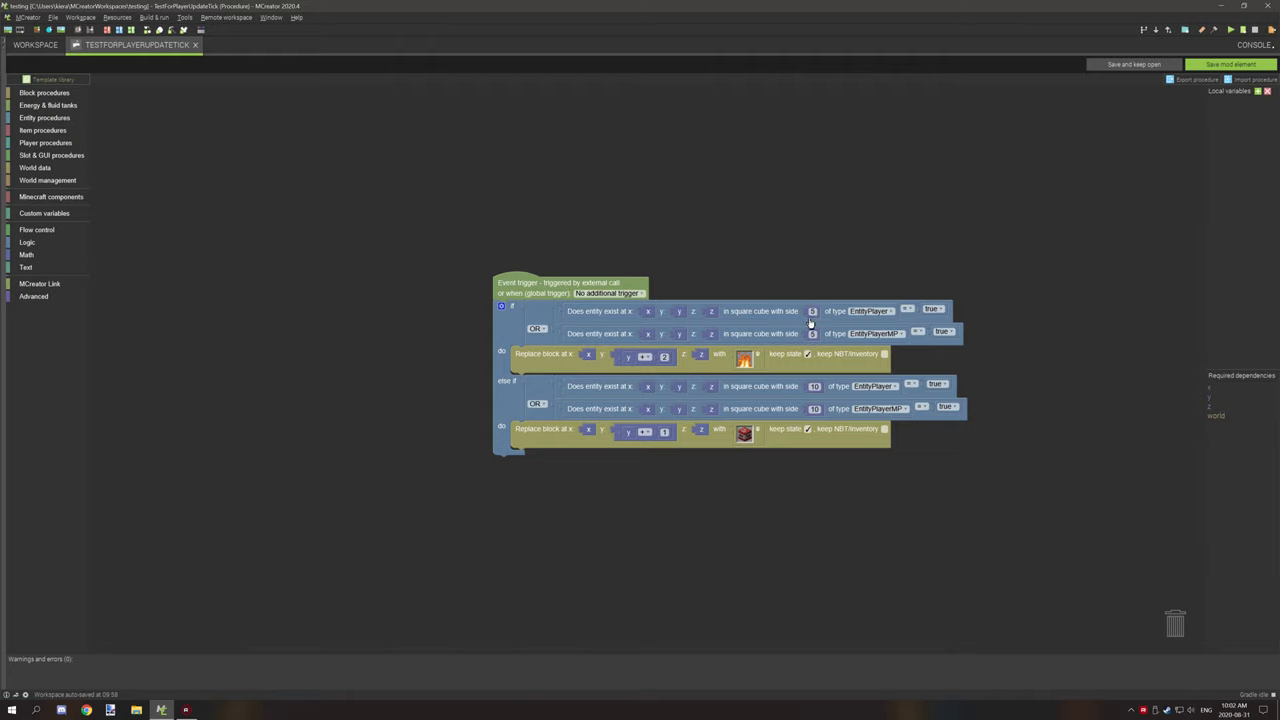
pyautogui.moveTo(634, 357)
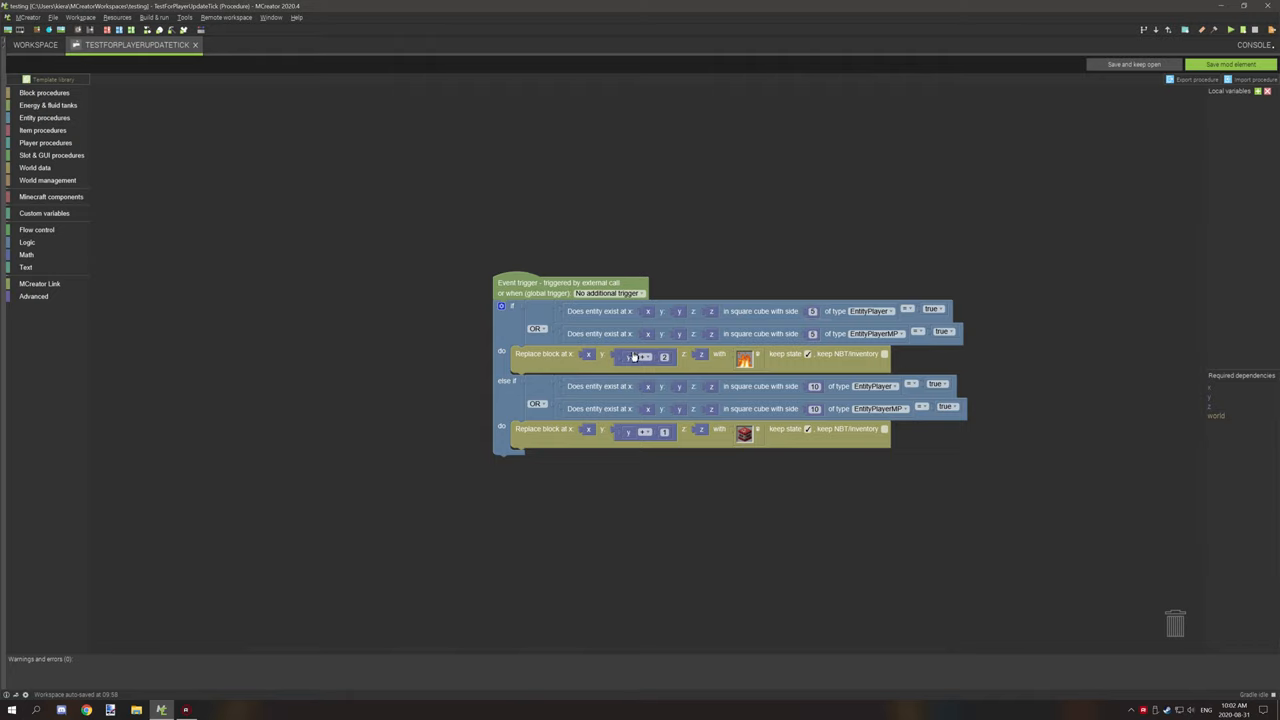
pyautogui.moveTo(660, 399)
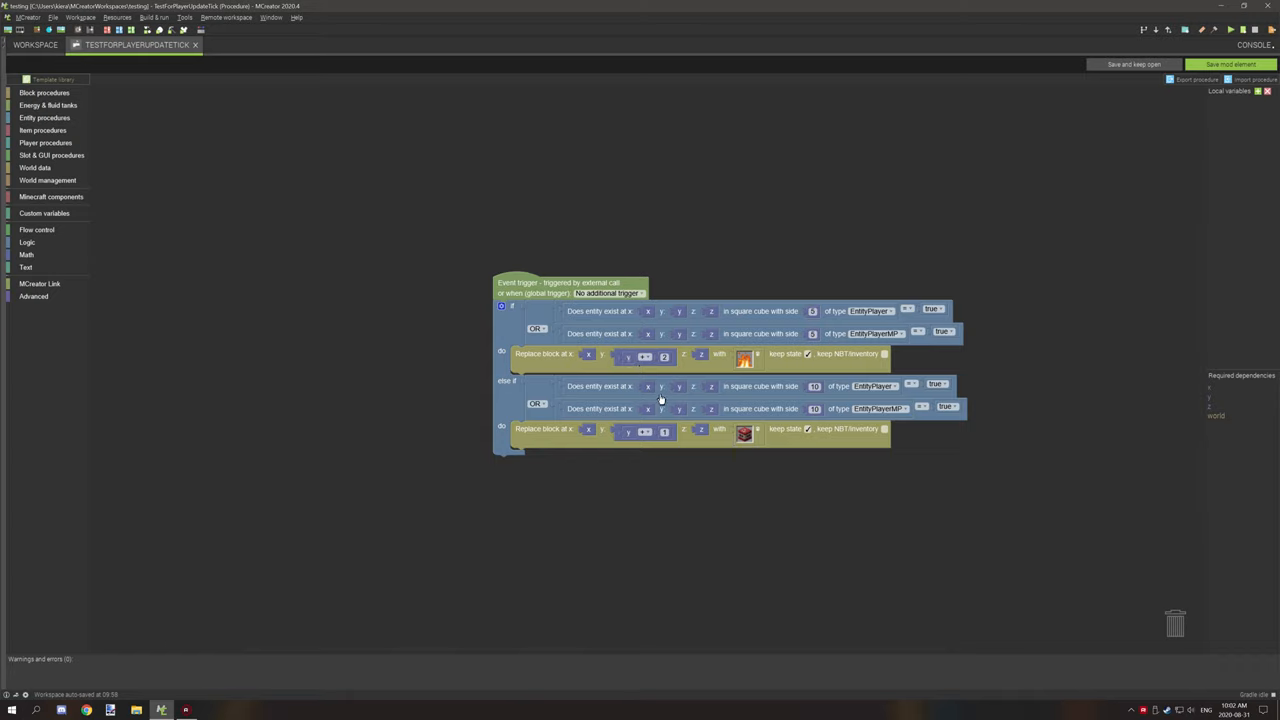
pyautogui.moveTo(748, 392)
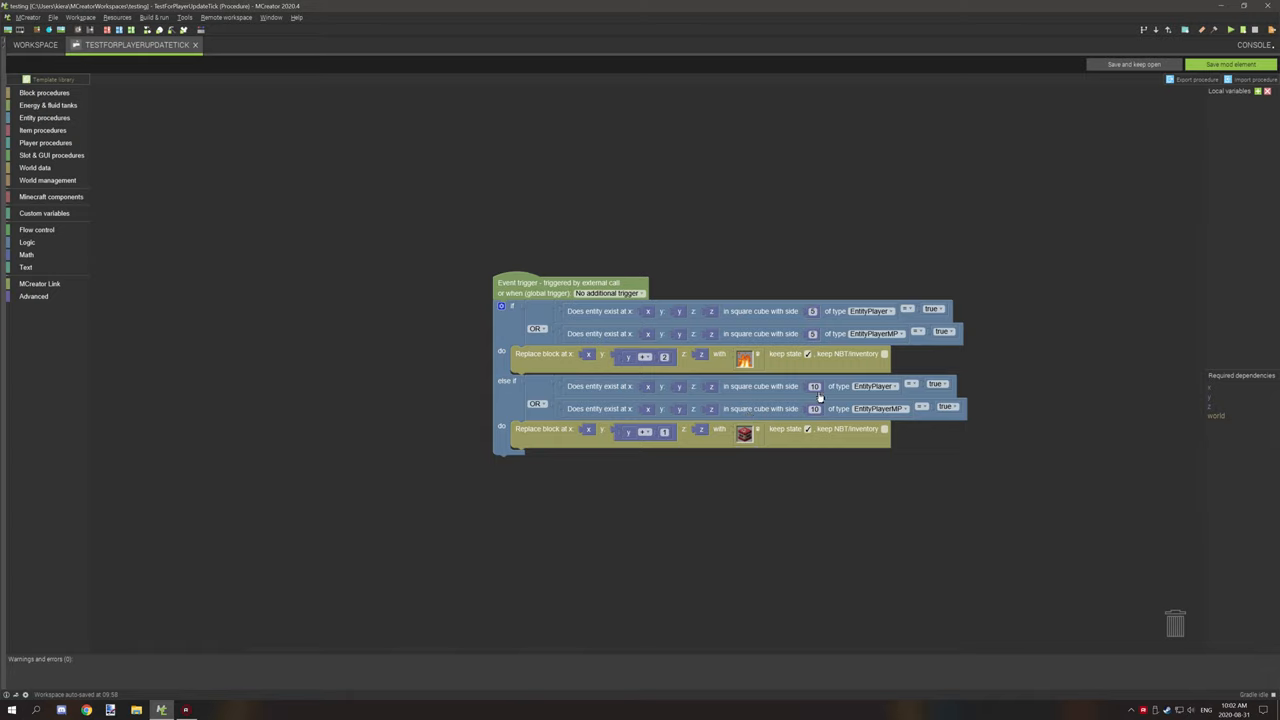
pyautogui.moveTo(835, 390)
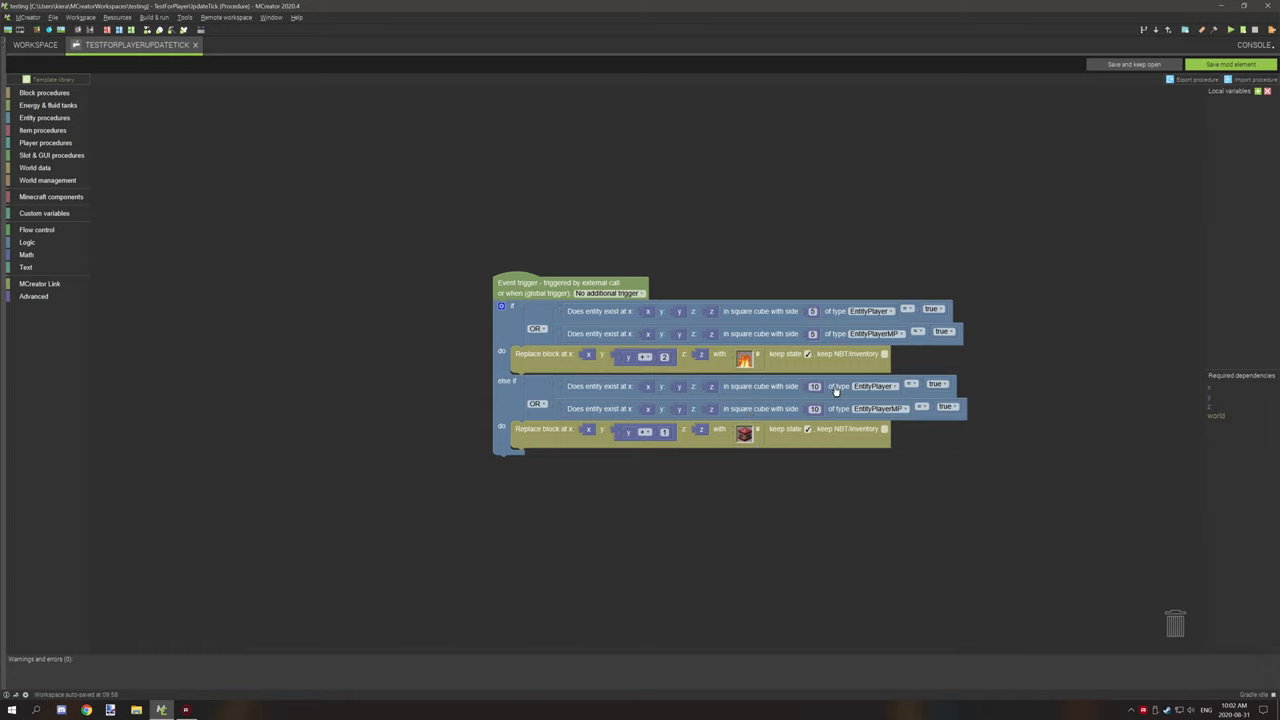
pyautogui.moveTo(47, 180)
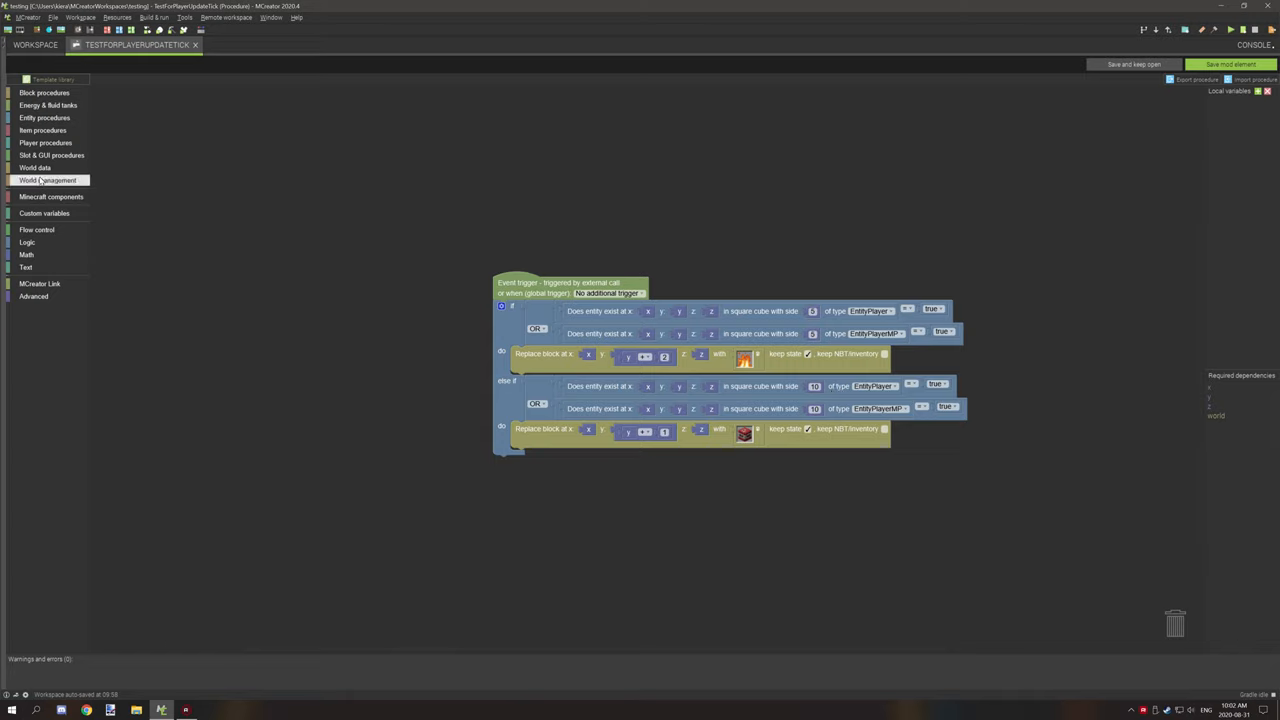
pyautogui.moveTo(40, 167)
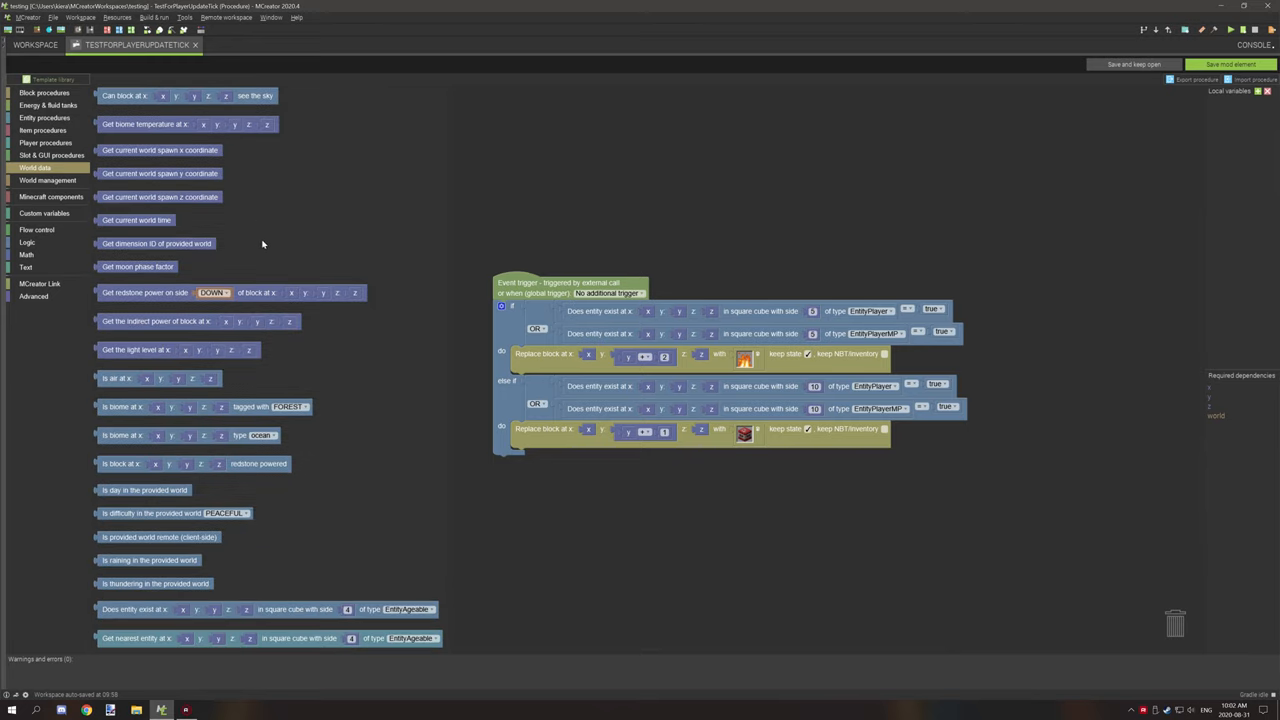
pyautogui.moveTo(365, 617)
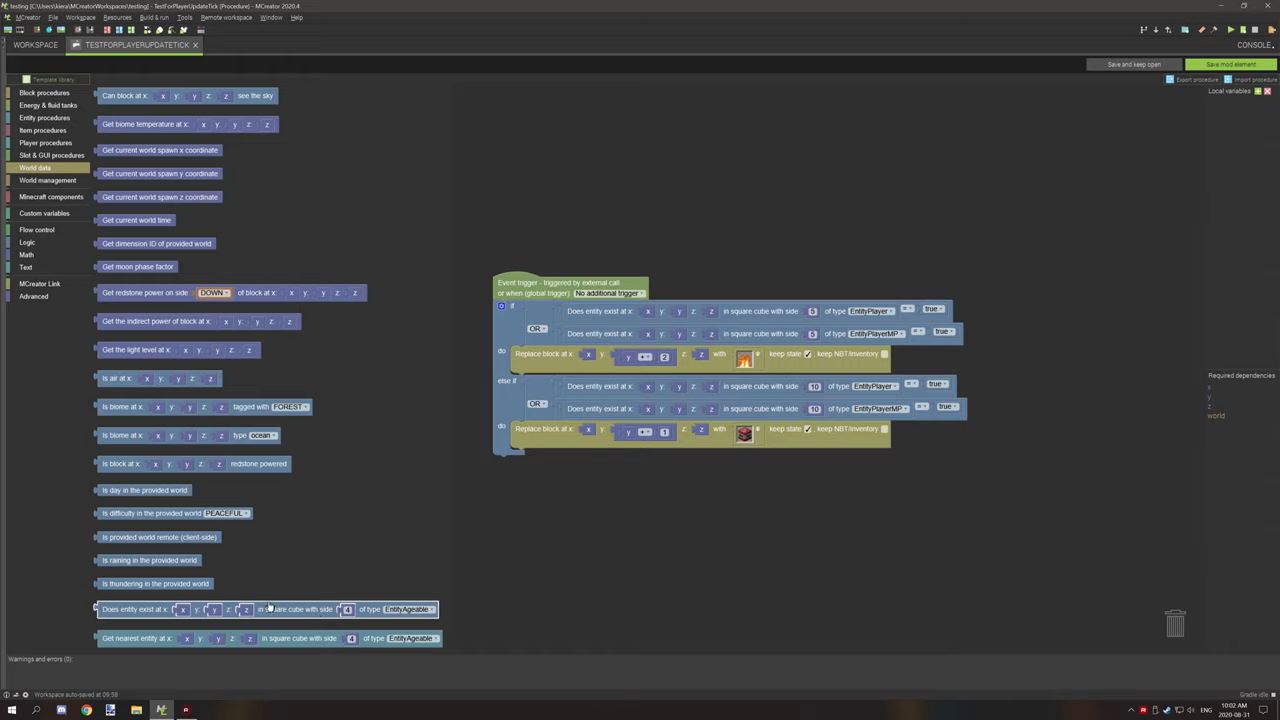
pyautogui.moveTo(137, 622)
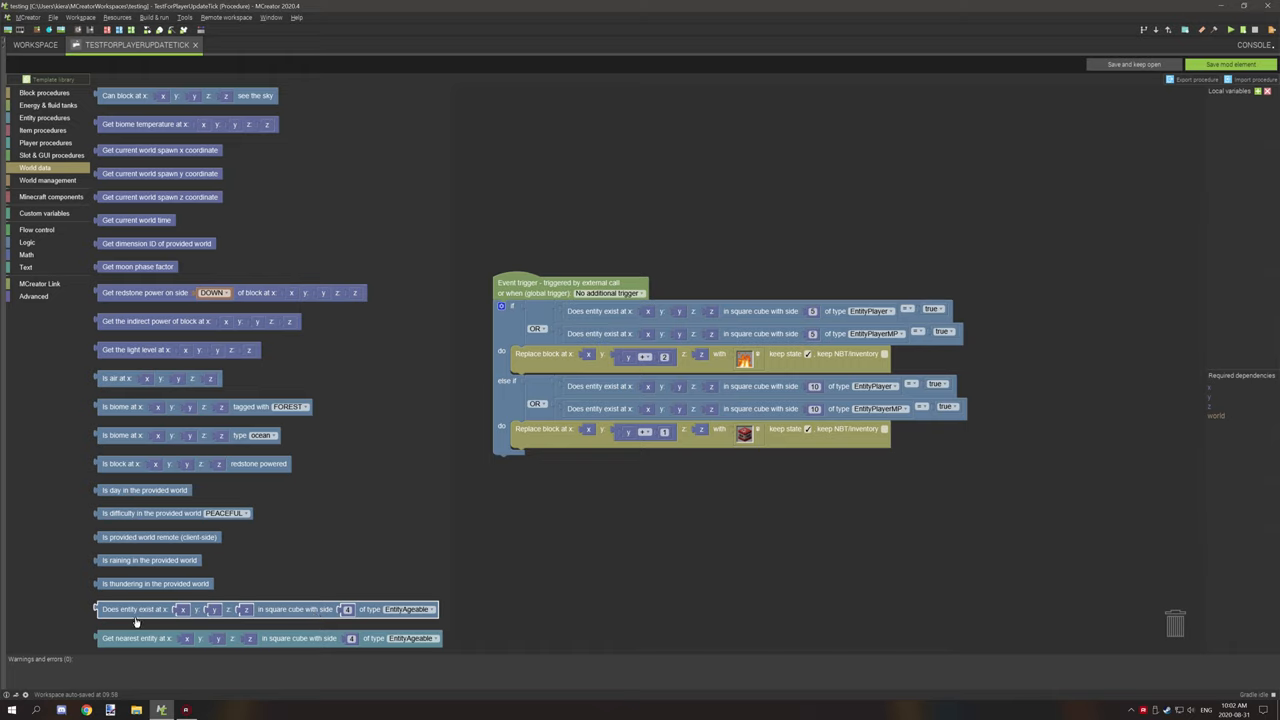
pyautogui.moveTo(260, 618)
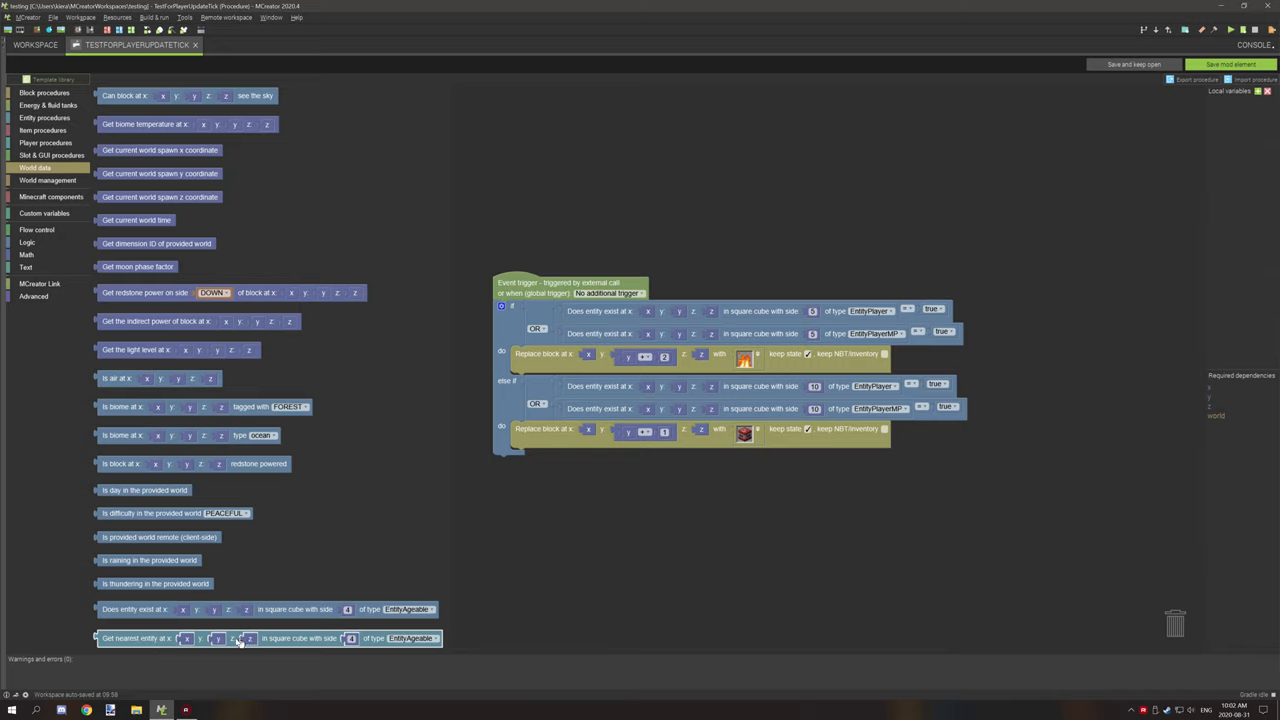
pyautogui.moveTo(315, 640)
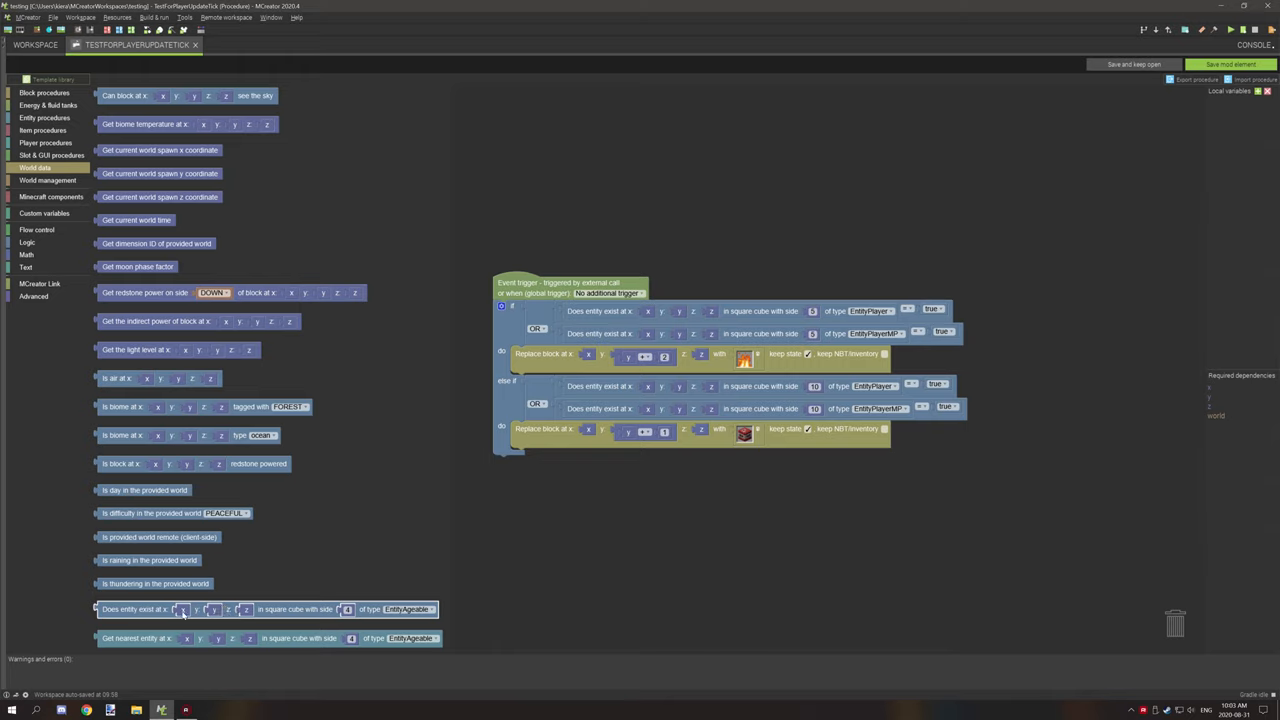
pyautogui.moveTo(408, 620)
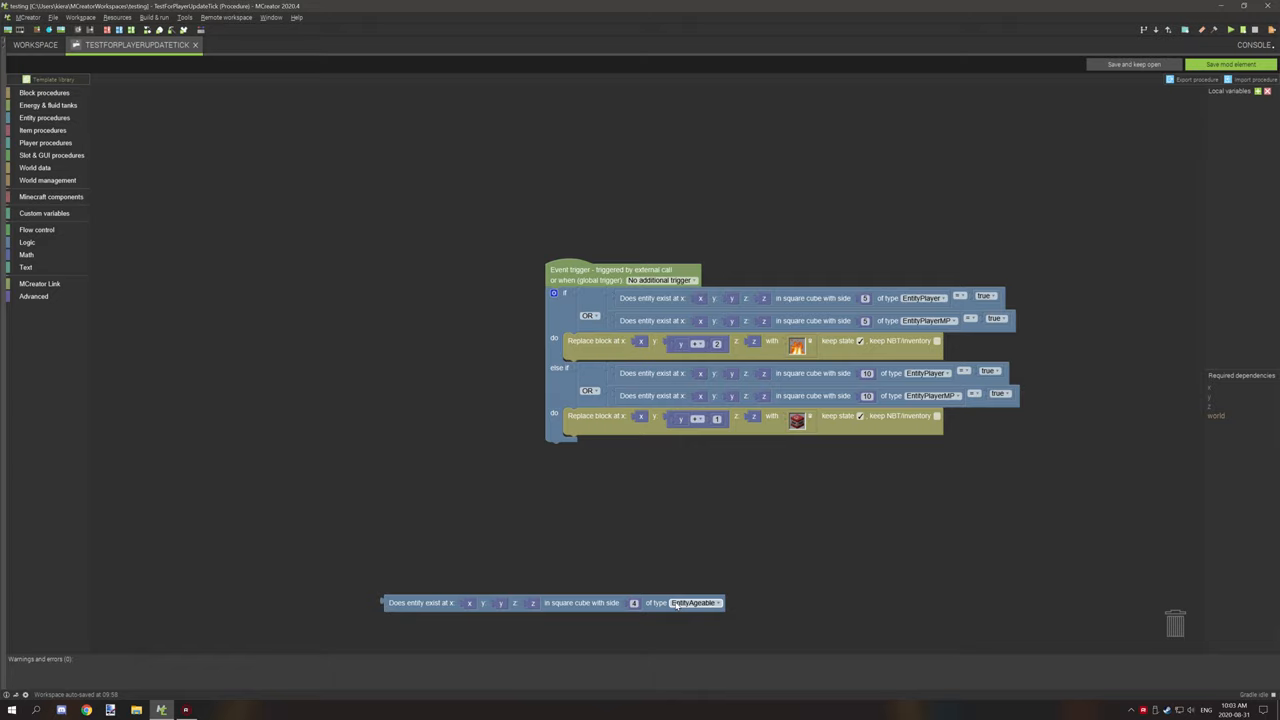
pyautogui.click(692, 602)
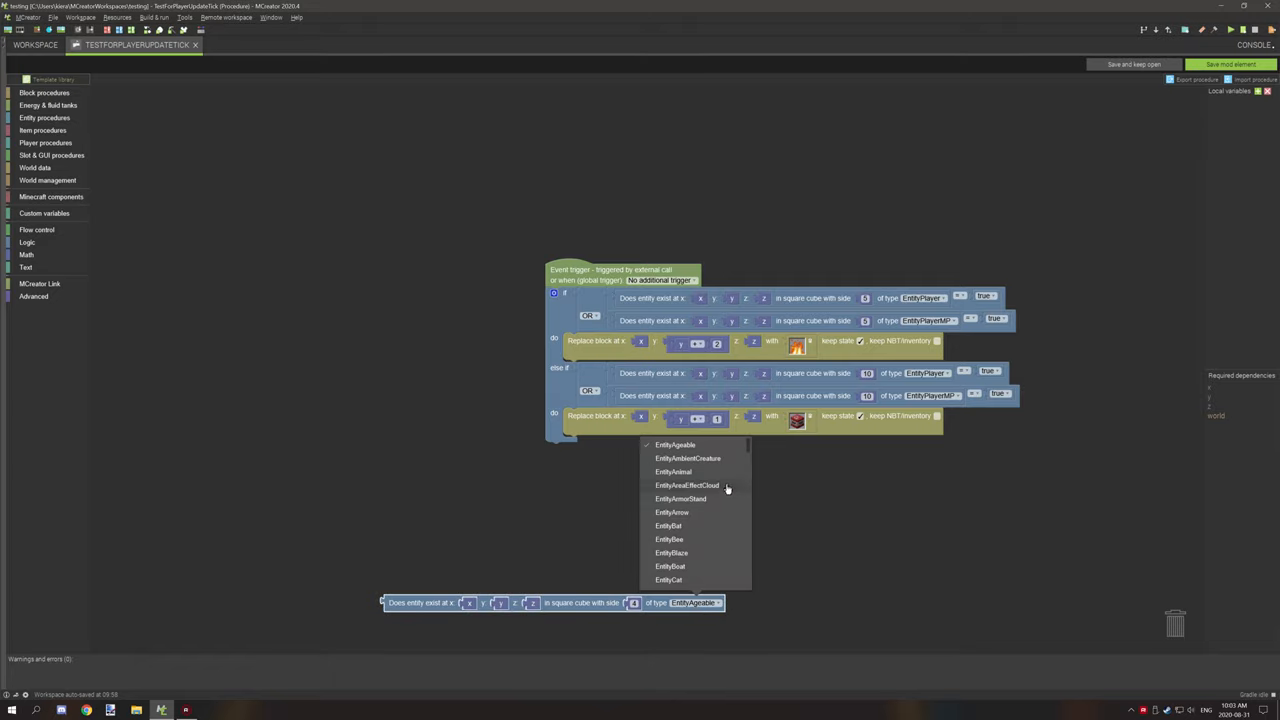
pyautogui.scroll(-3)
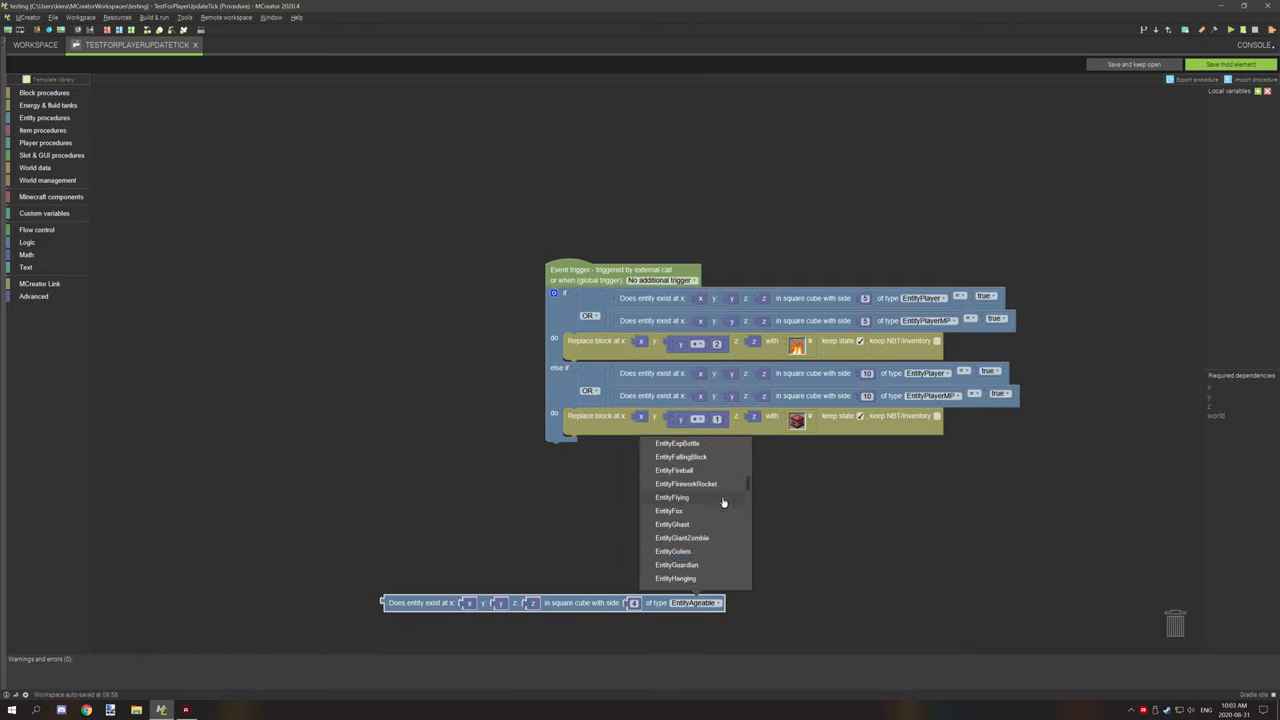
pyautogui.scroll(-3)
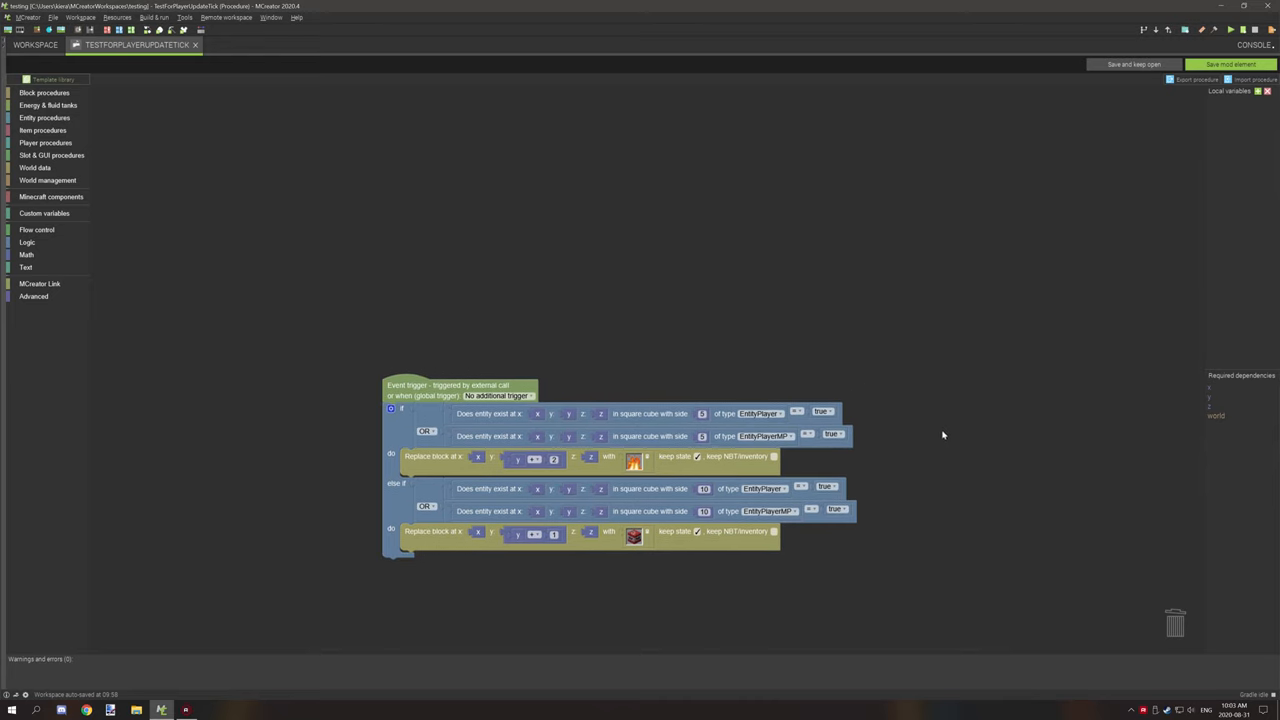
pyautogui.moveTo(939, 433)
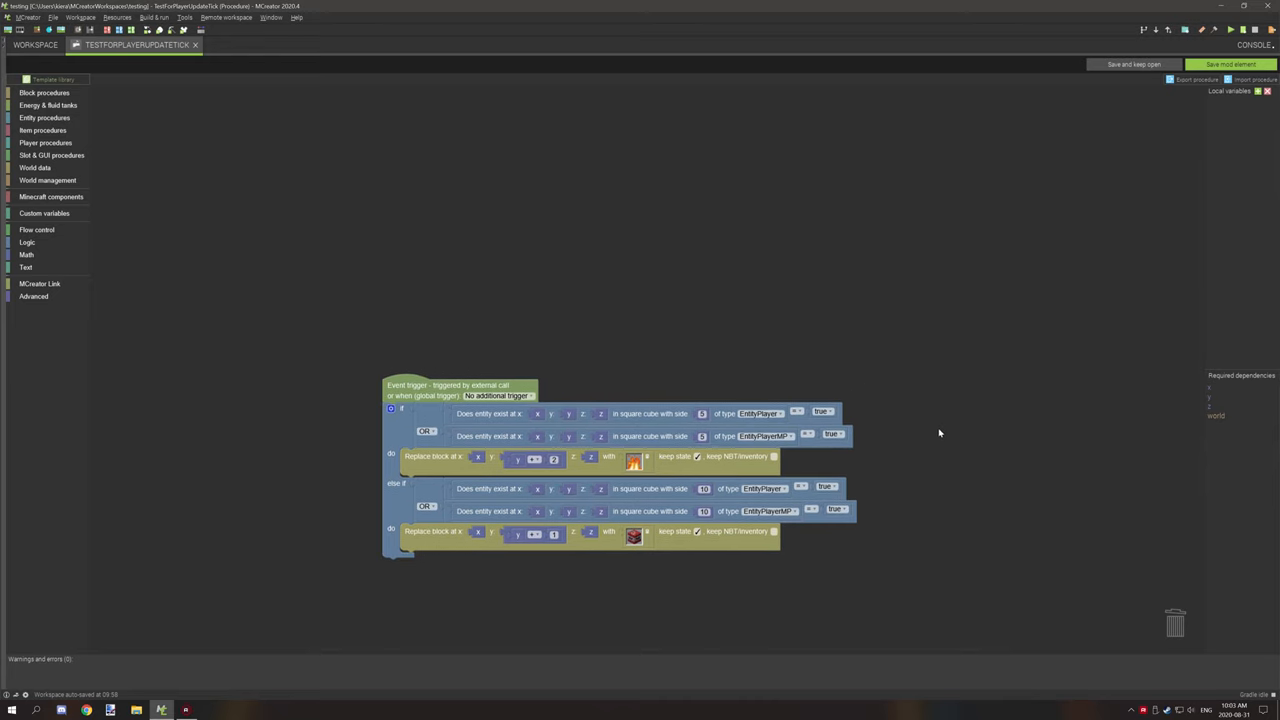